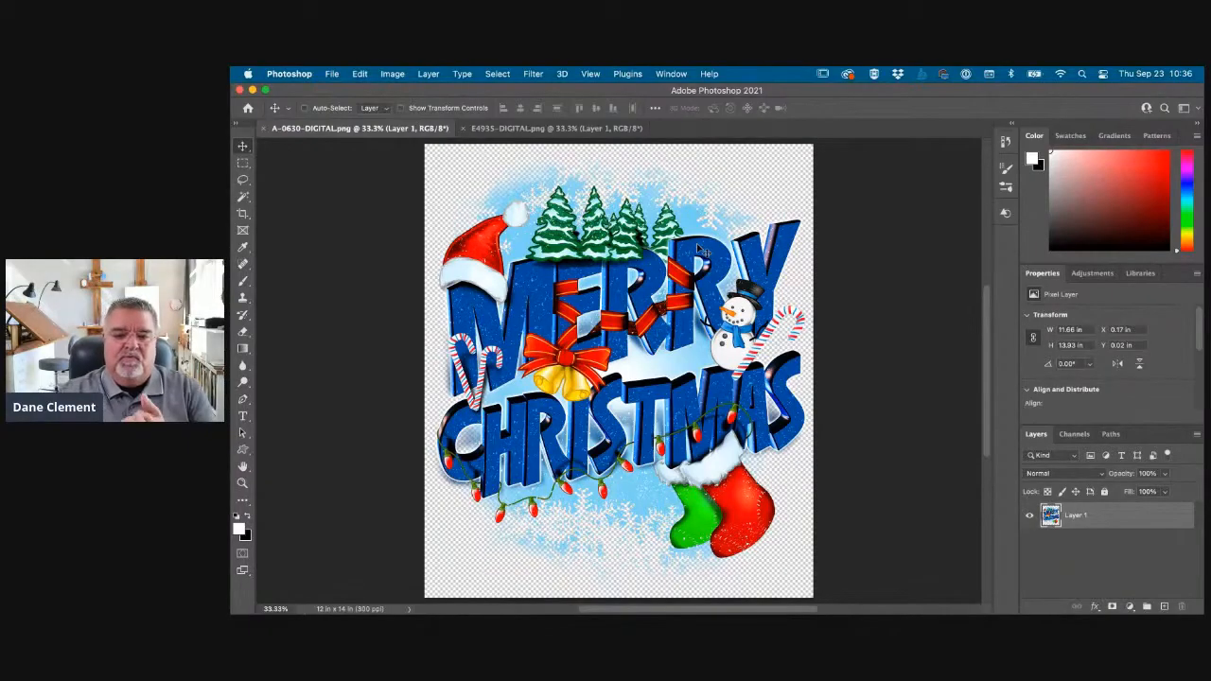
- Switch between the open documents, then start a new document from the File menu
left_click(556, 129)
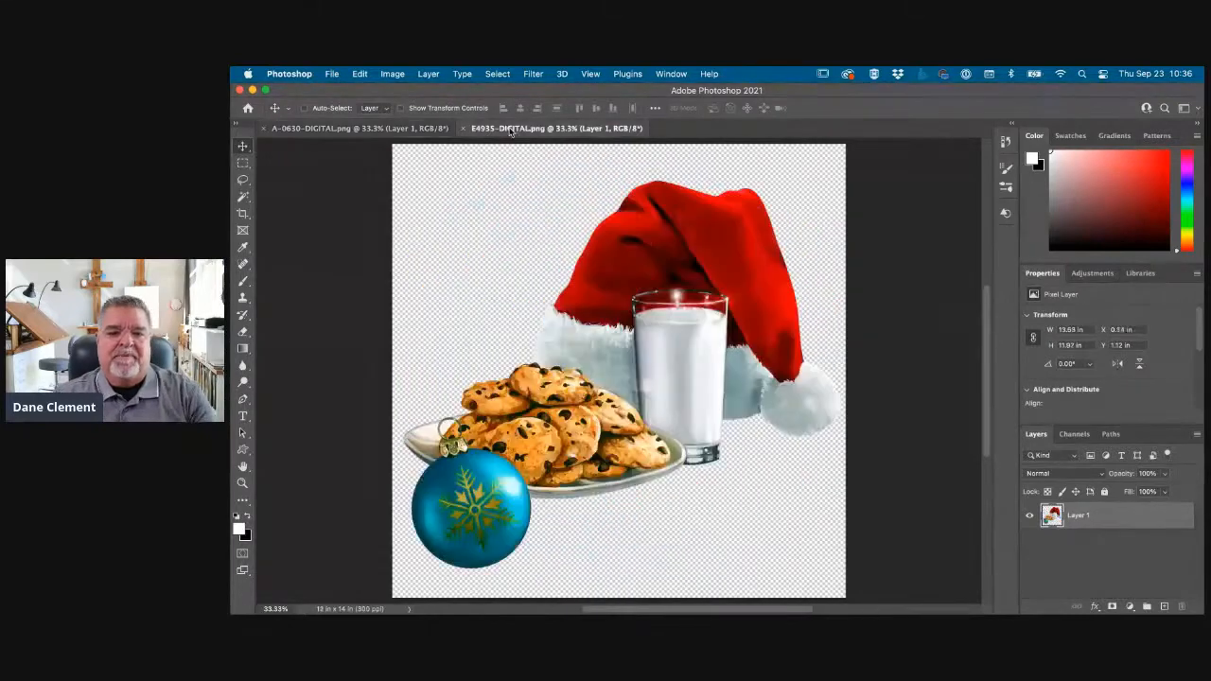
left_click(360, 128)
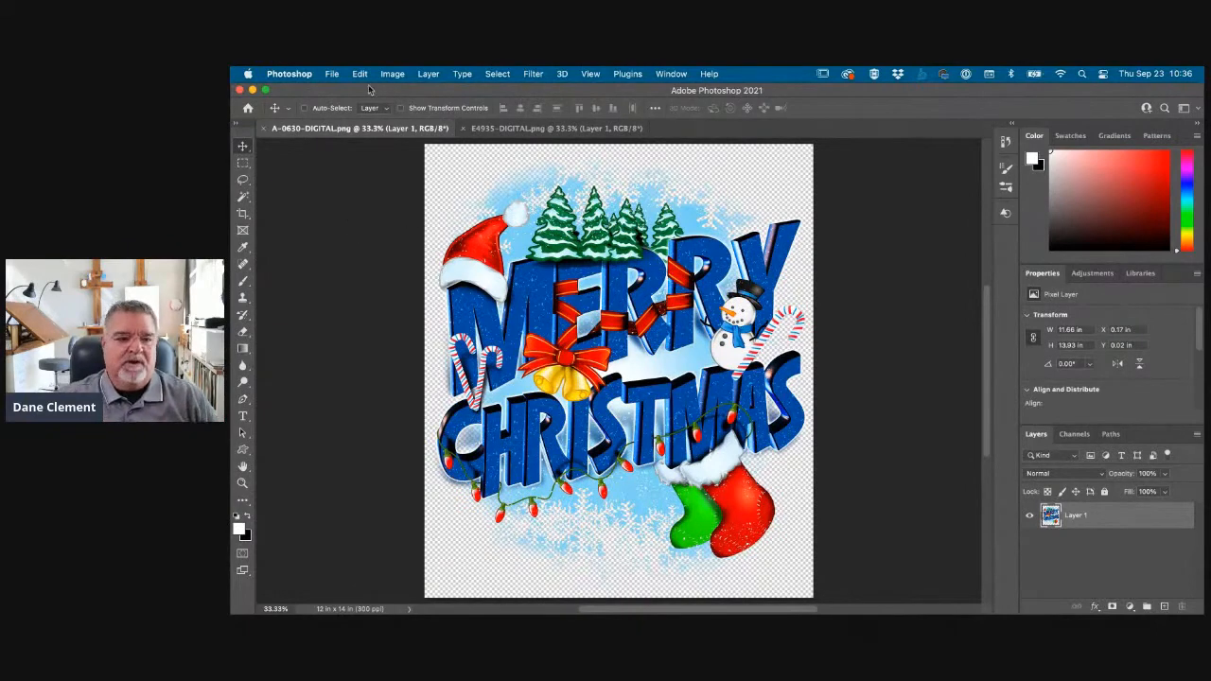
left_click(333, 72)
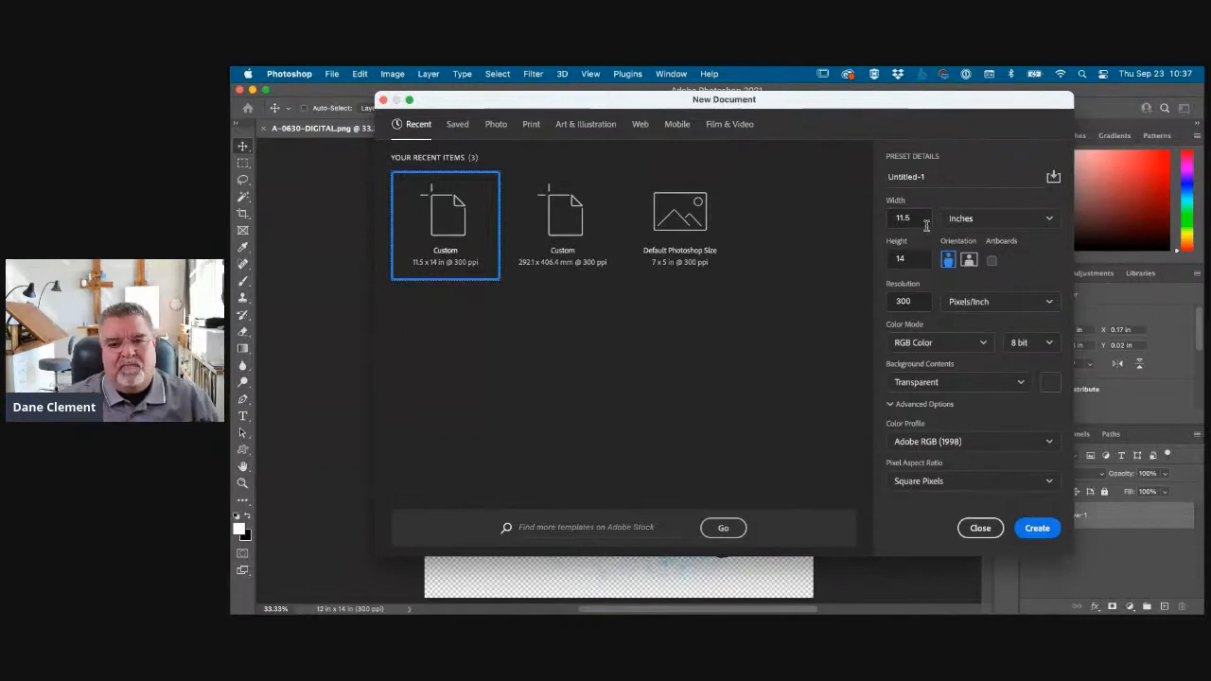
mouse_move(930, 234)
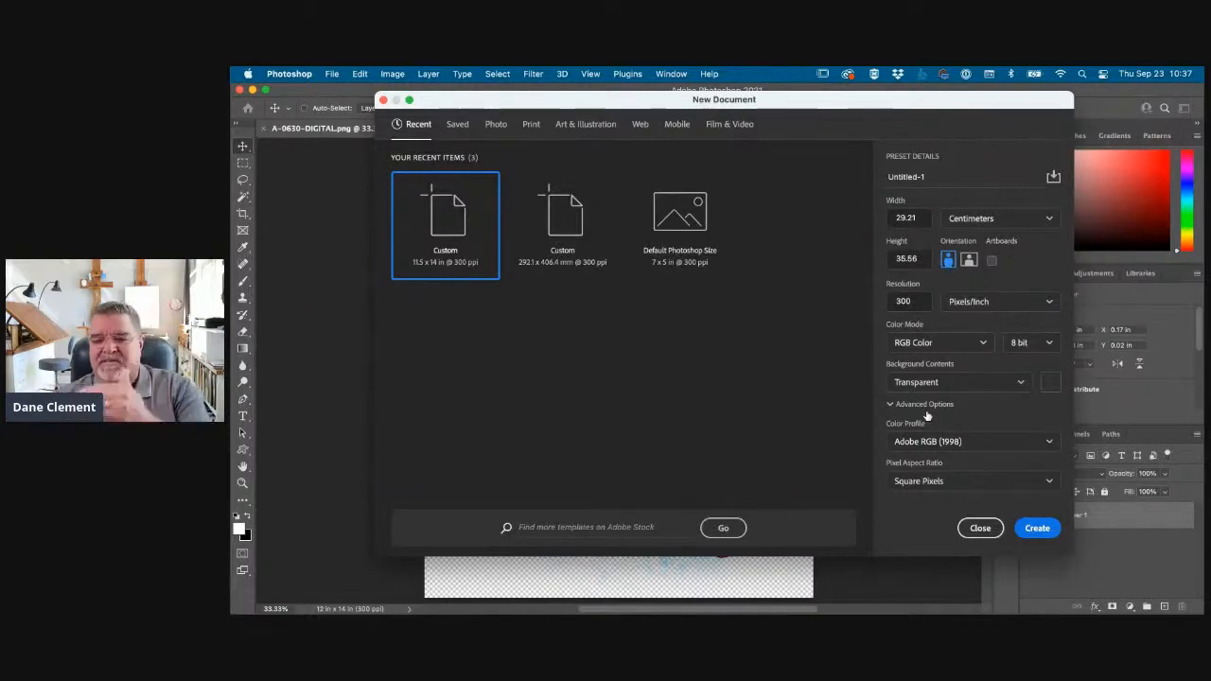
mouse_move(1011, 413)
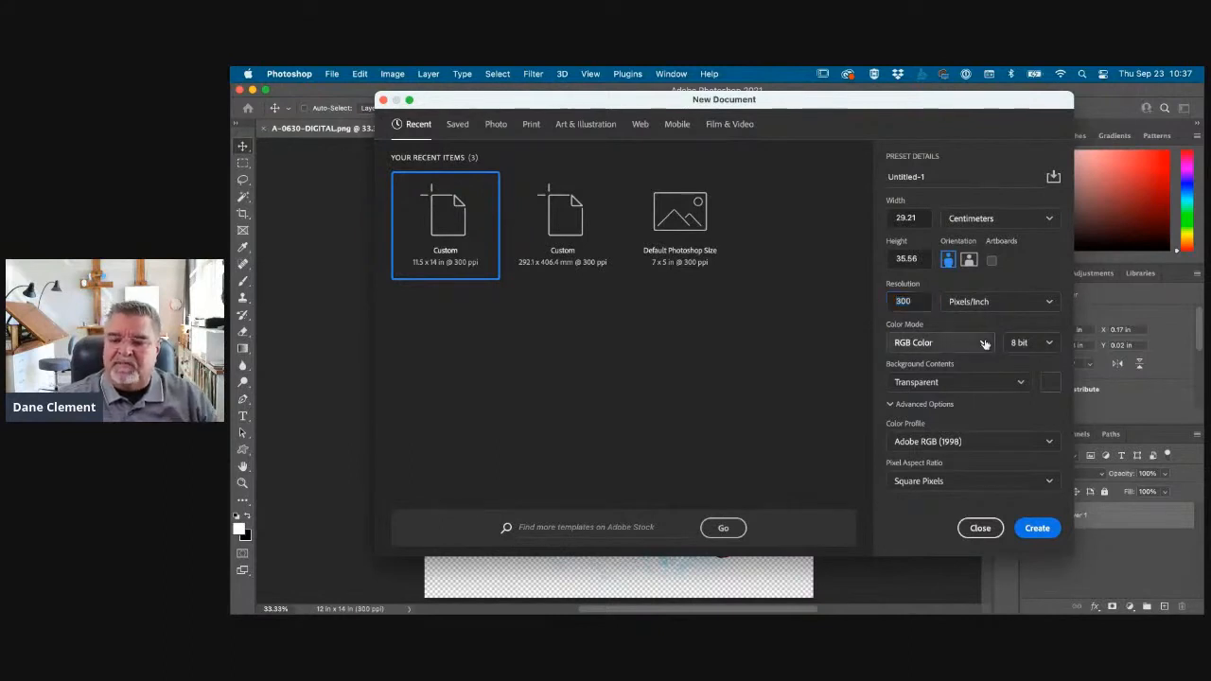
- Keep RGB Color as the colour mode and set the background contents to Transparent
left_click(984, 342)
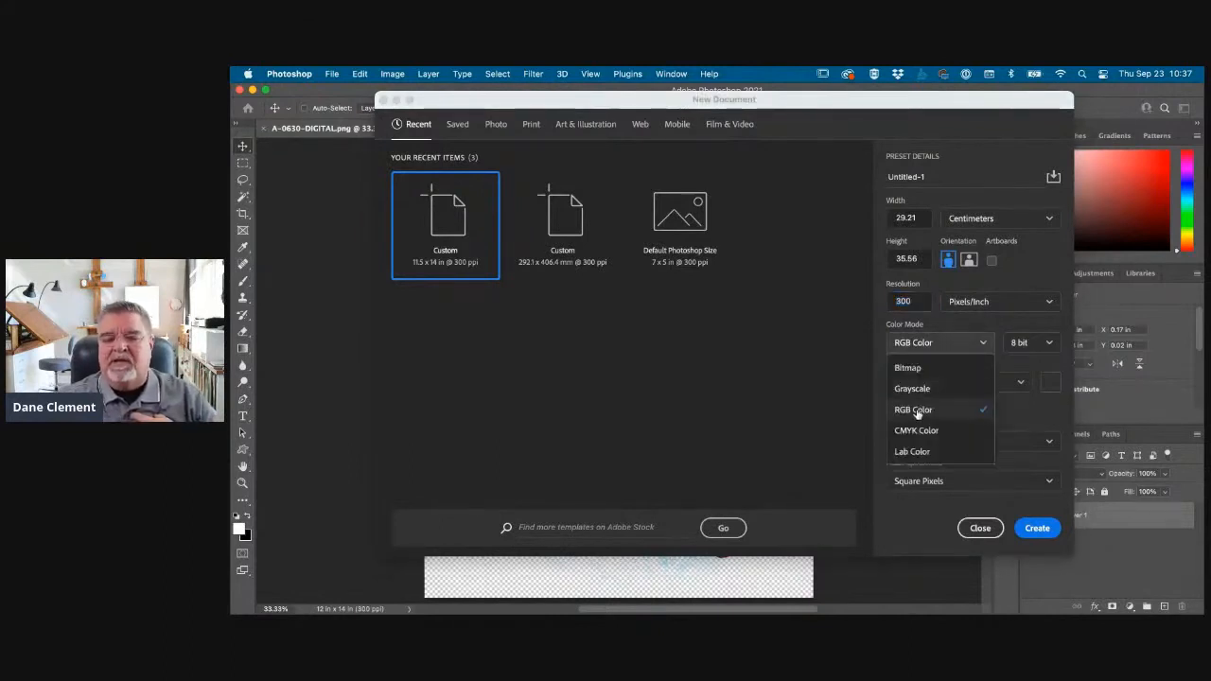
left_click(914, 408)
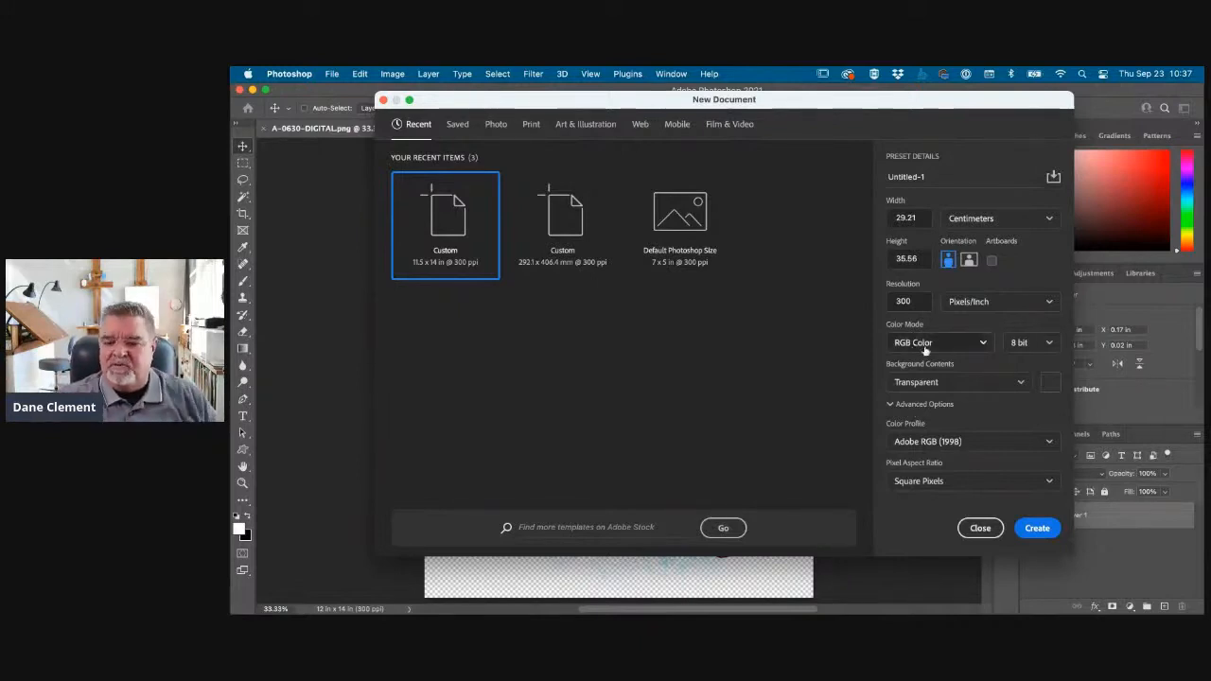
left_click(958, 382)
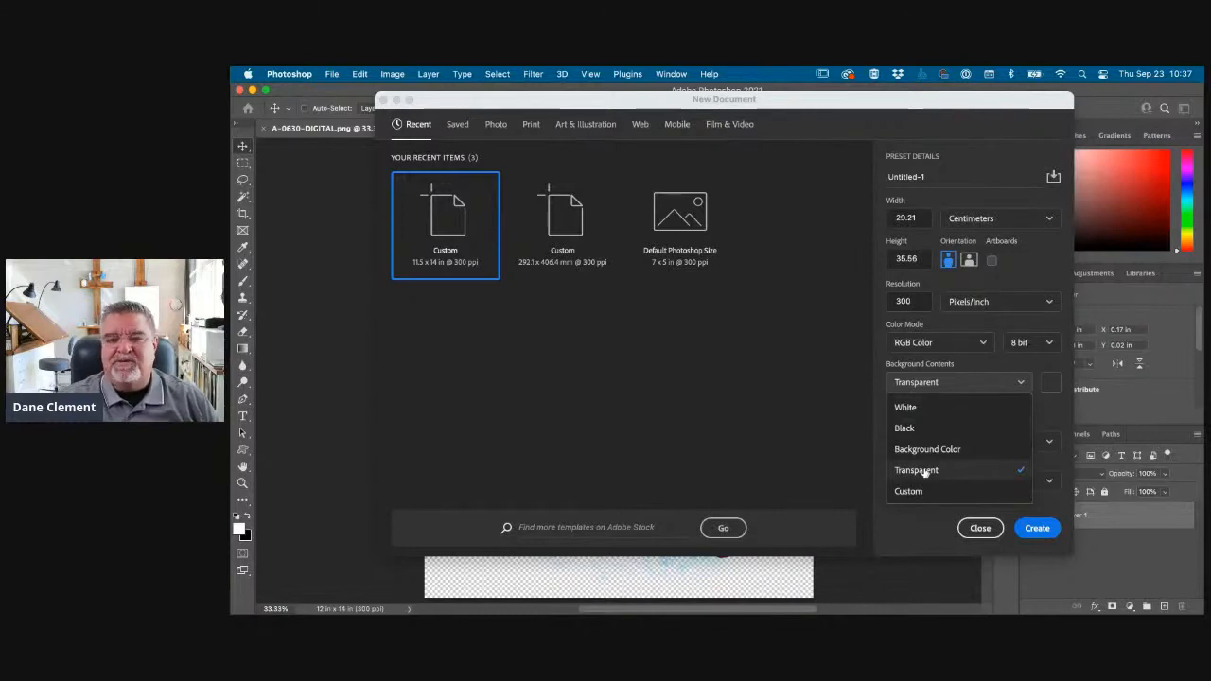
left_click(916, 469)
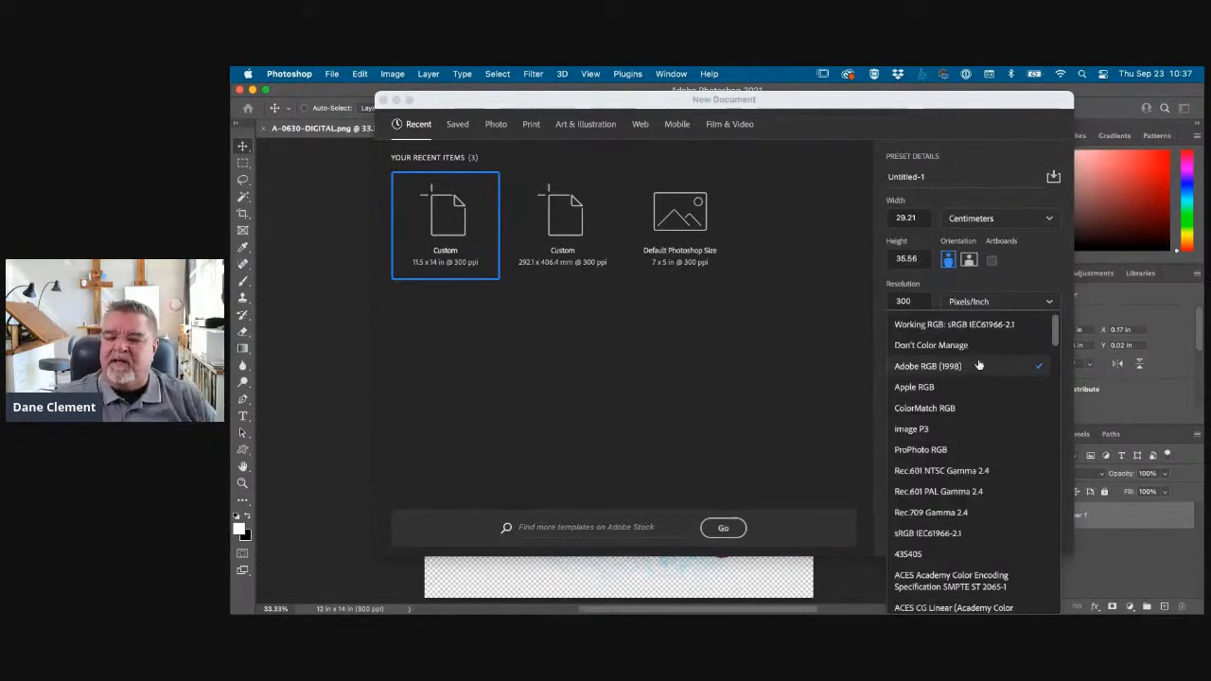
- Set the colour profile to Adobe RGB (1998) and create the document
left_click(927, 367)
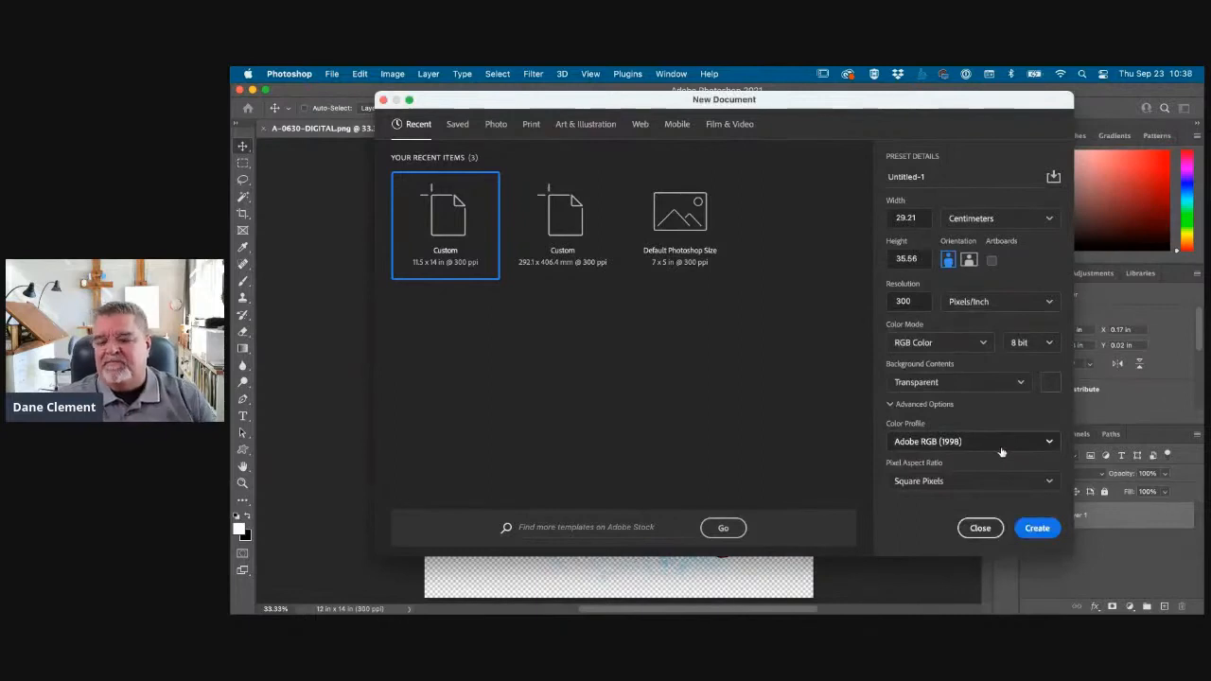
left_click(1036, 528)
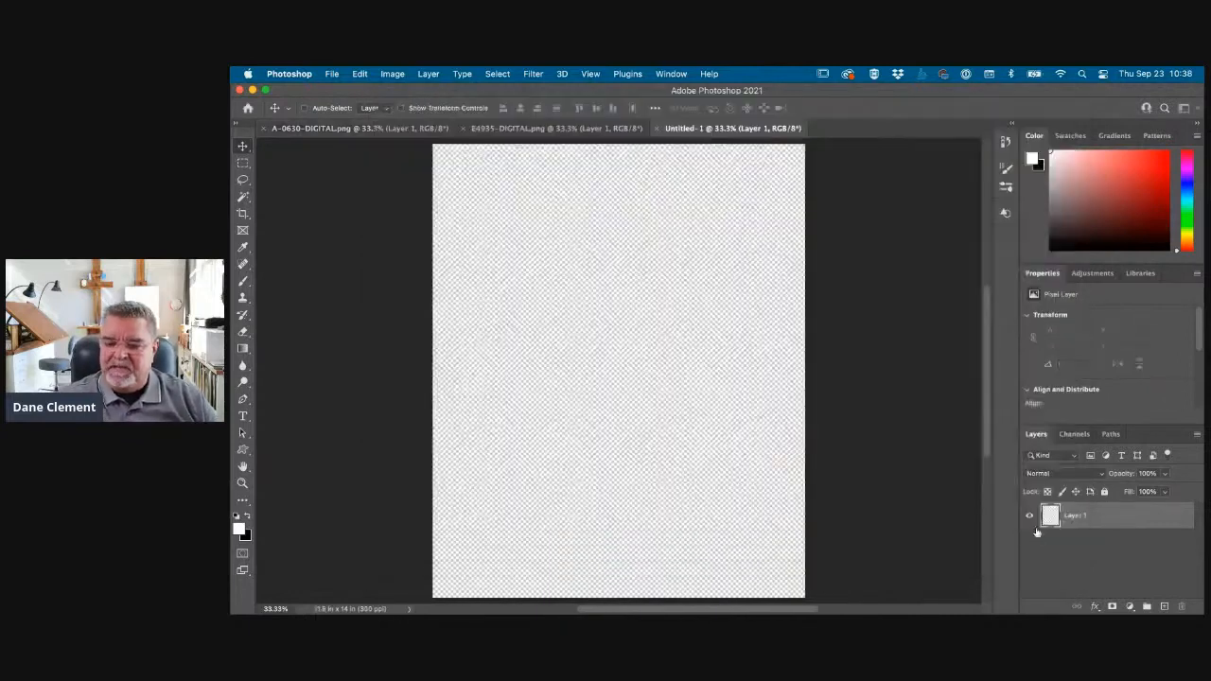